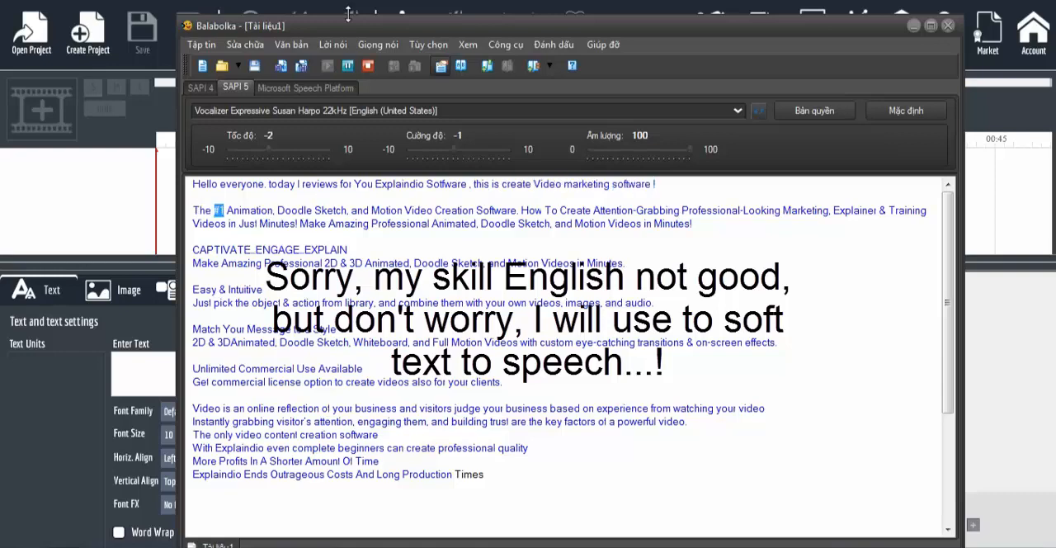
Step: Follow the Susan voice's word-by-word highlighting from the opening to the 'Match Your Message to a Style' paragraph
double_click(331, 211)
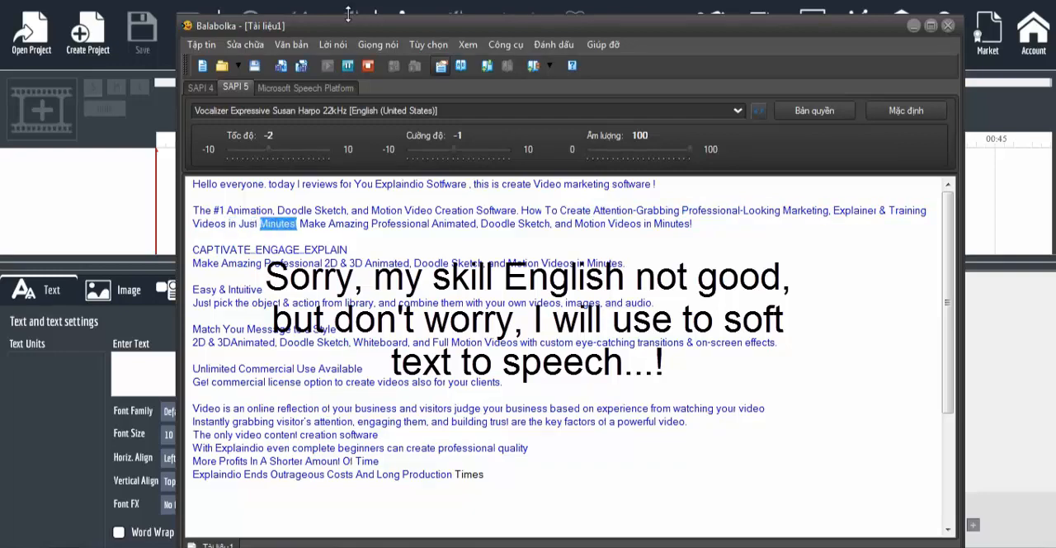
double_click(454, 224)
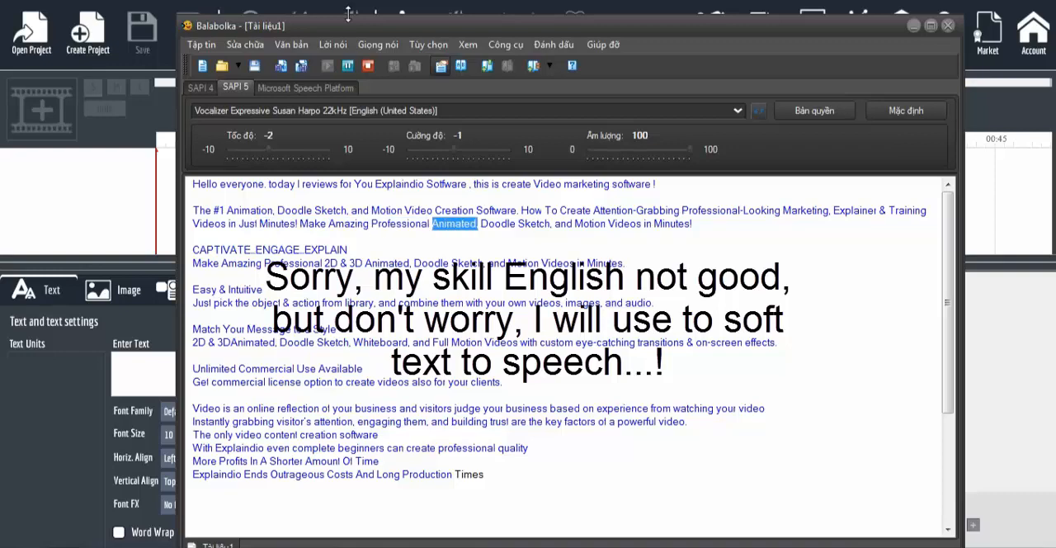
double_click(587, 224)
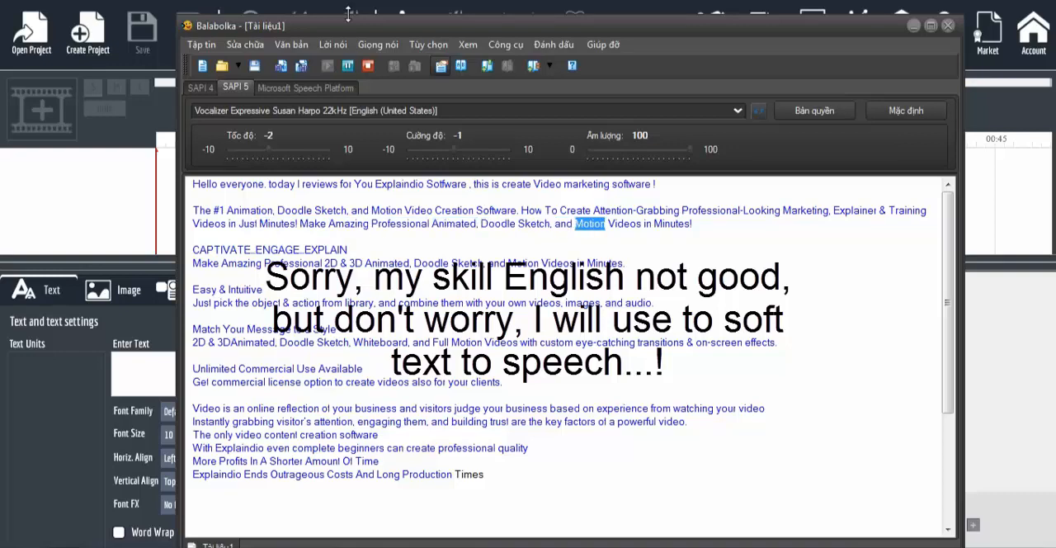
double_click(269, 250)
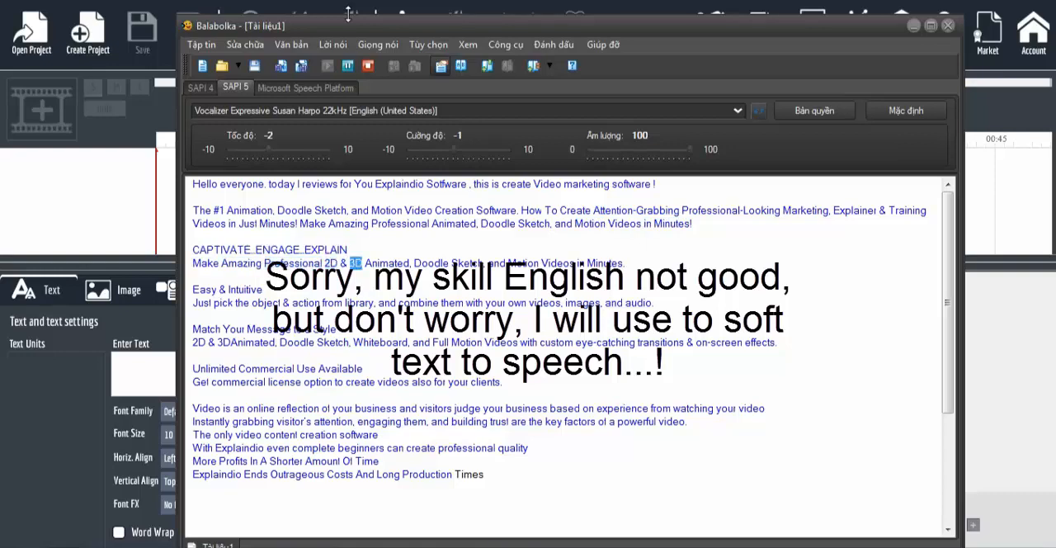
double_click(468, 262)
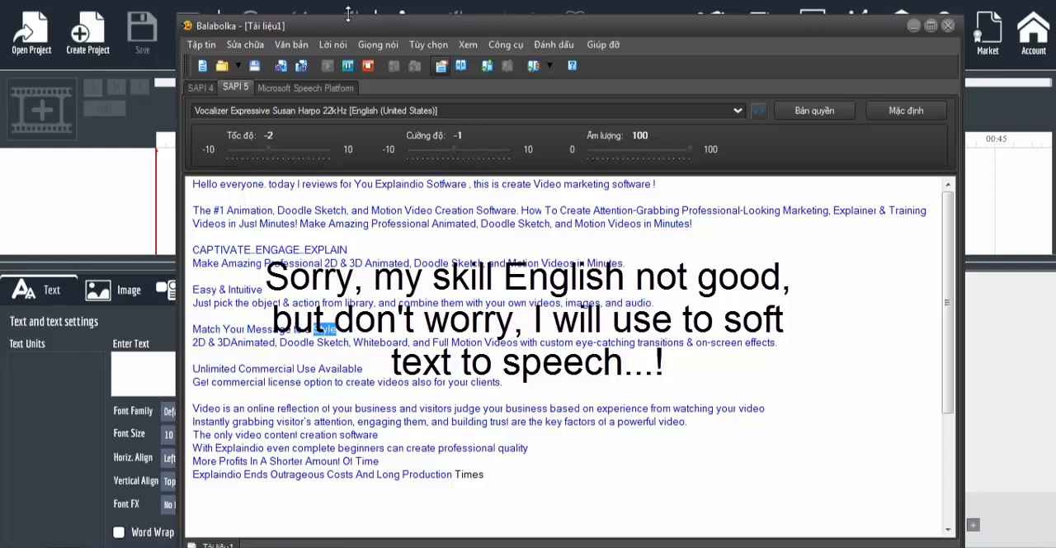
double_click(246, 342)
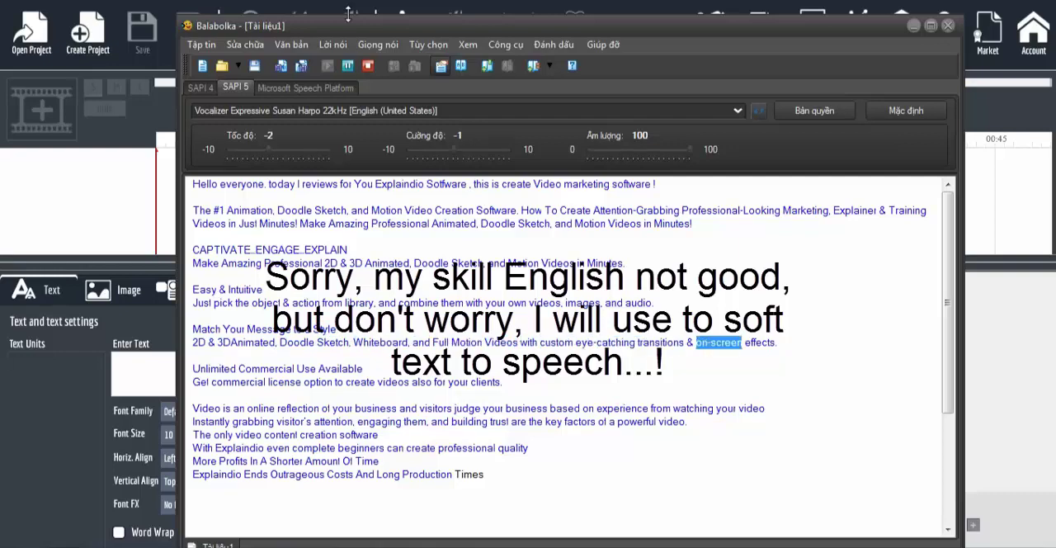
Step: Follow the reading through the business-video paragraph to the 'What's New in Explaindio 3' heading
scroll(down, 3)
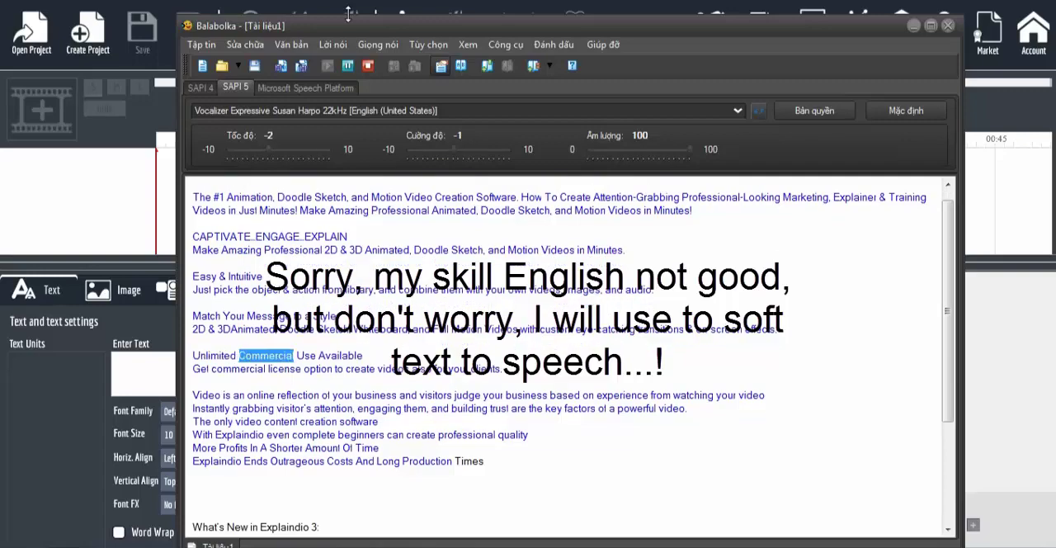
scroll(up, 3)
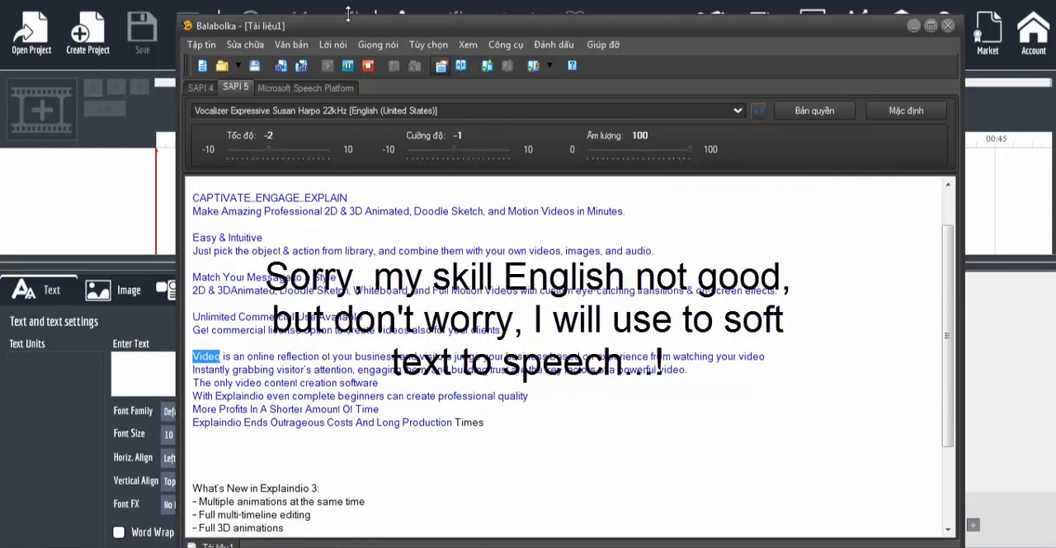
double_click(373, 356)
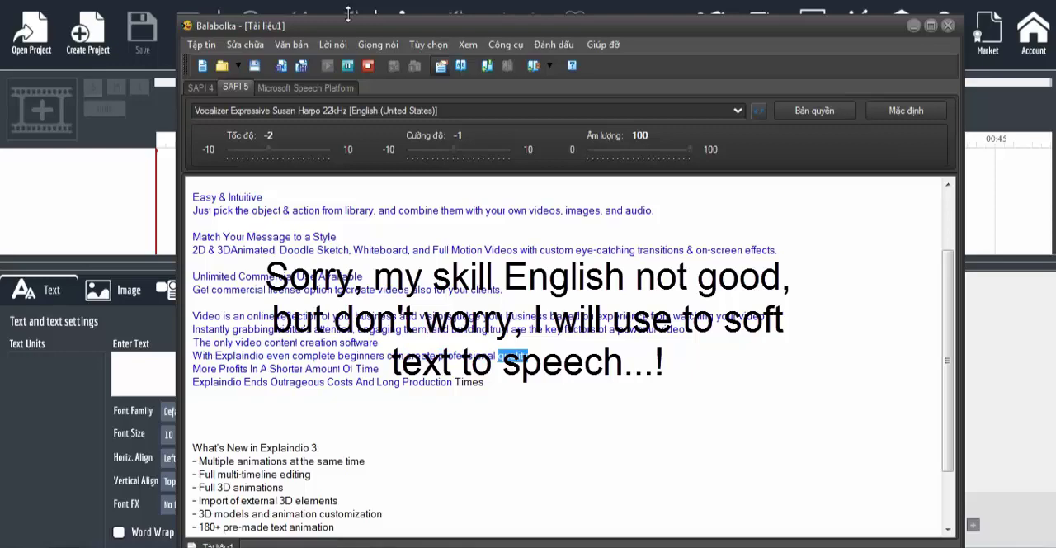
scroll(up, 3)
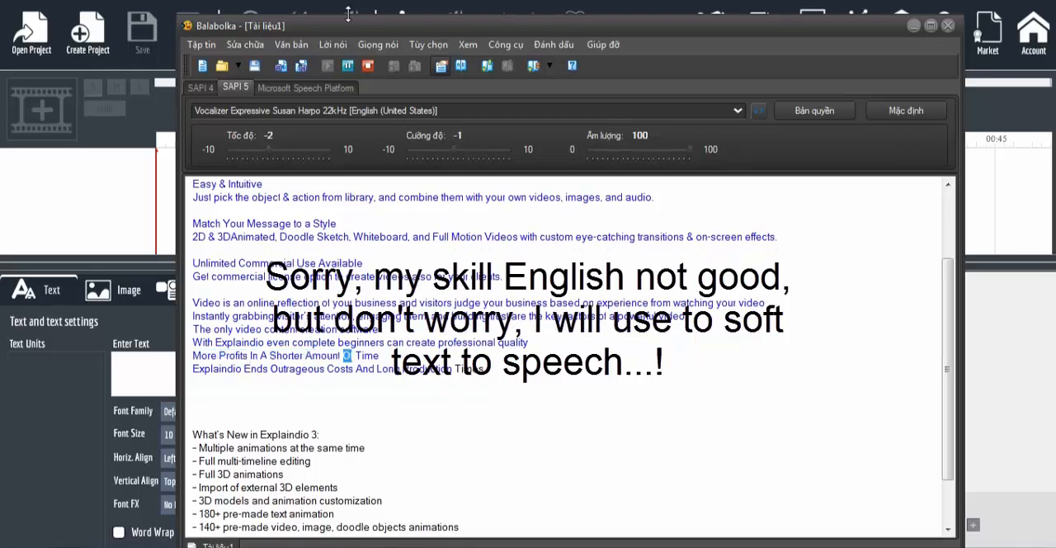
scroll(down, 3)
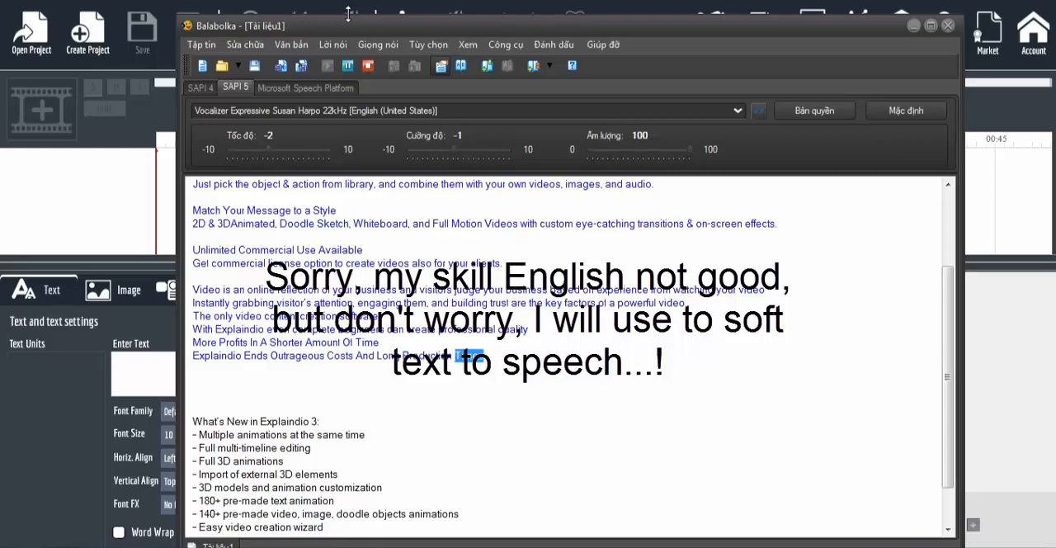
scroll(down, 3)
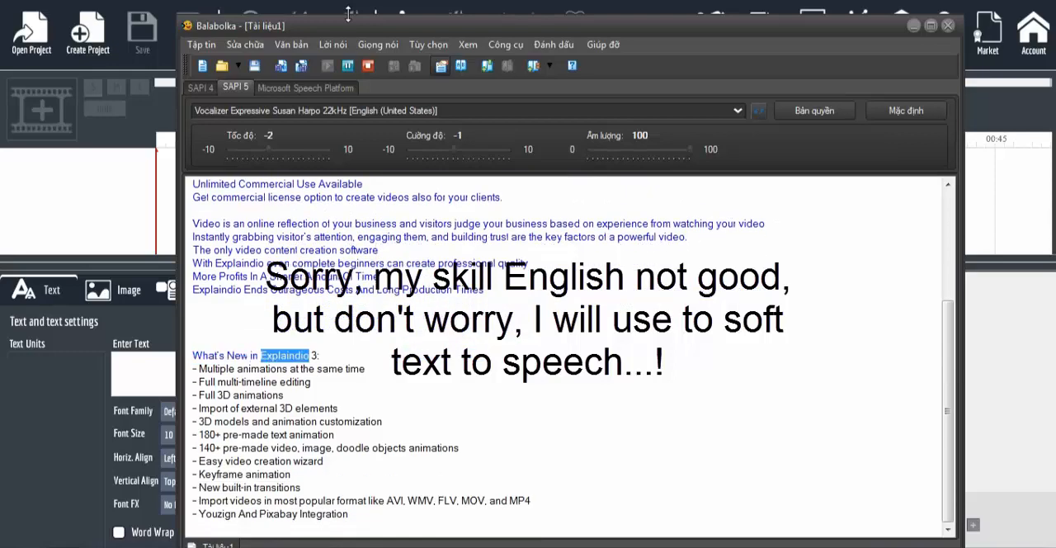
Step: Follow the first six feature bullets being read, up to the '140+ pre-made video, image' line
scroll(up, 3)
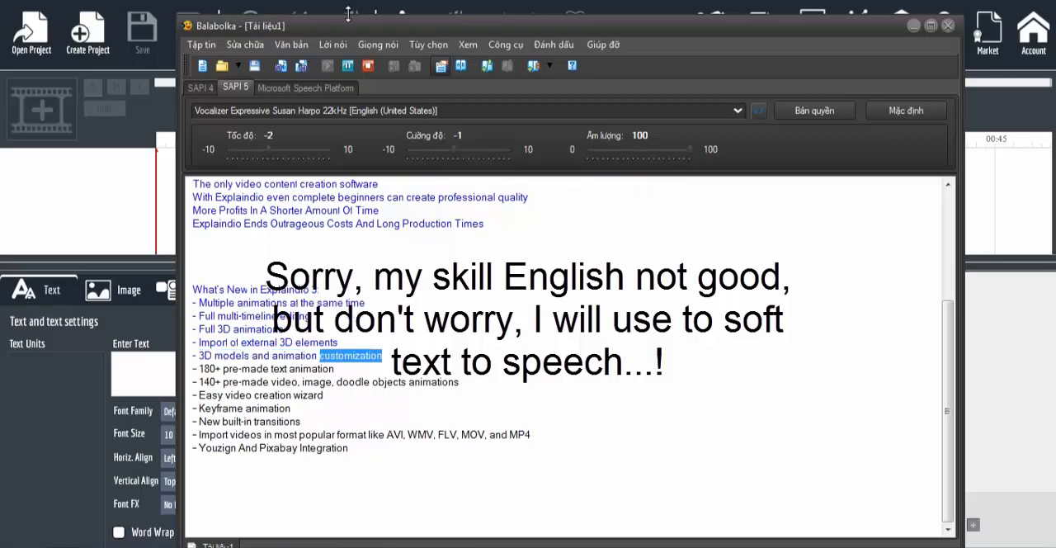
scroll(up, 3)
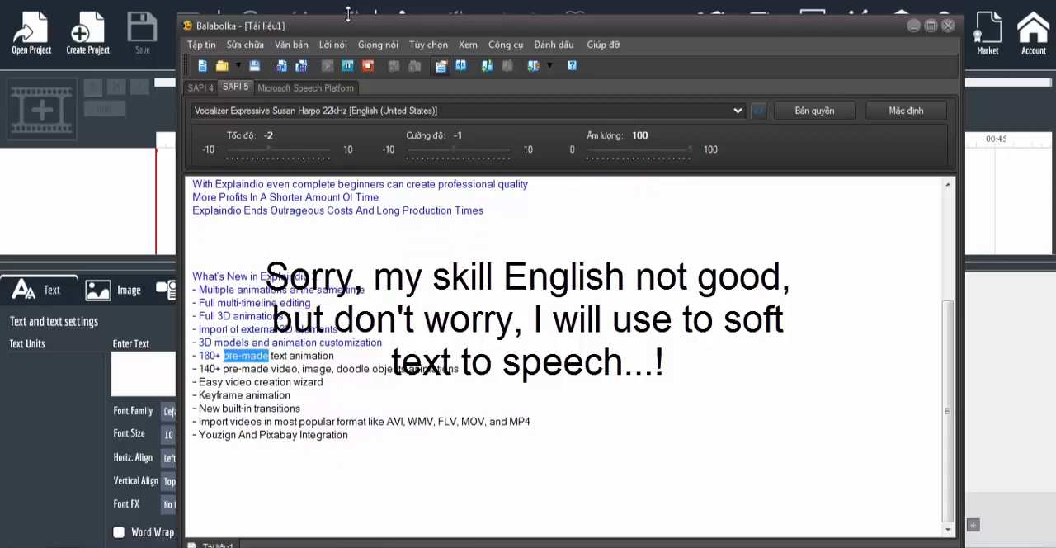
scroll(up, 3)
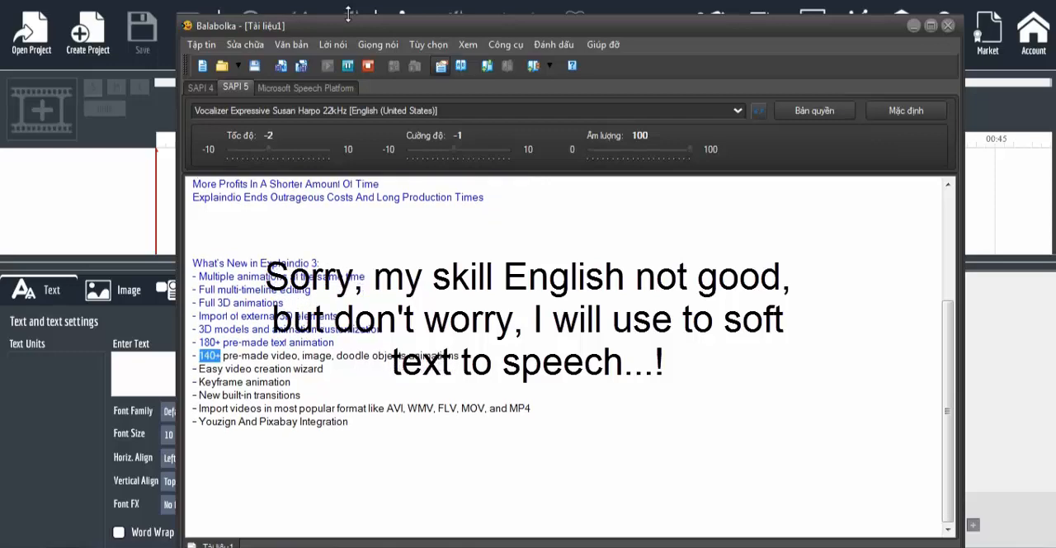
double_click(317, 355)
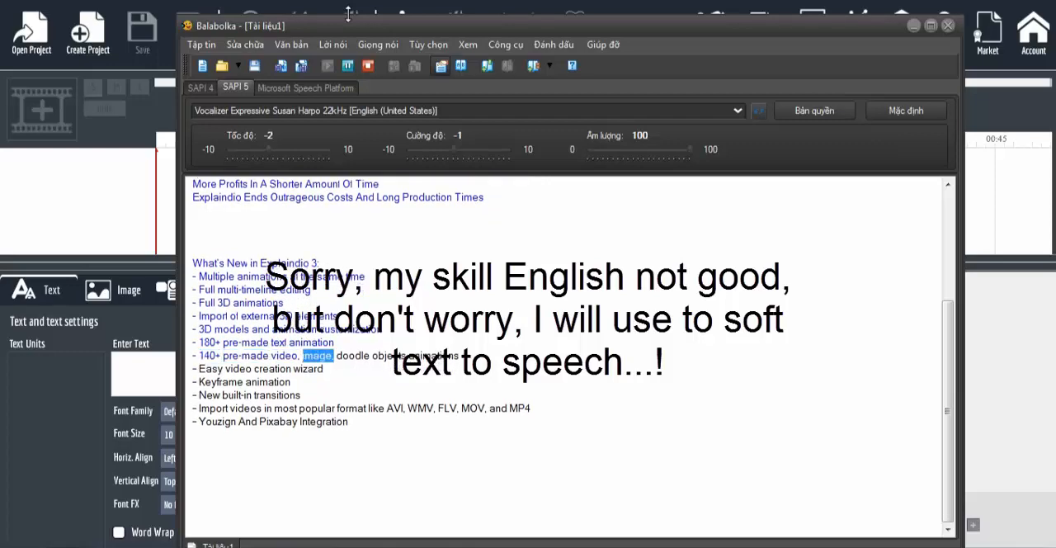